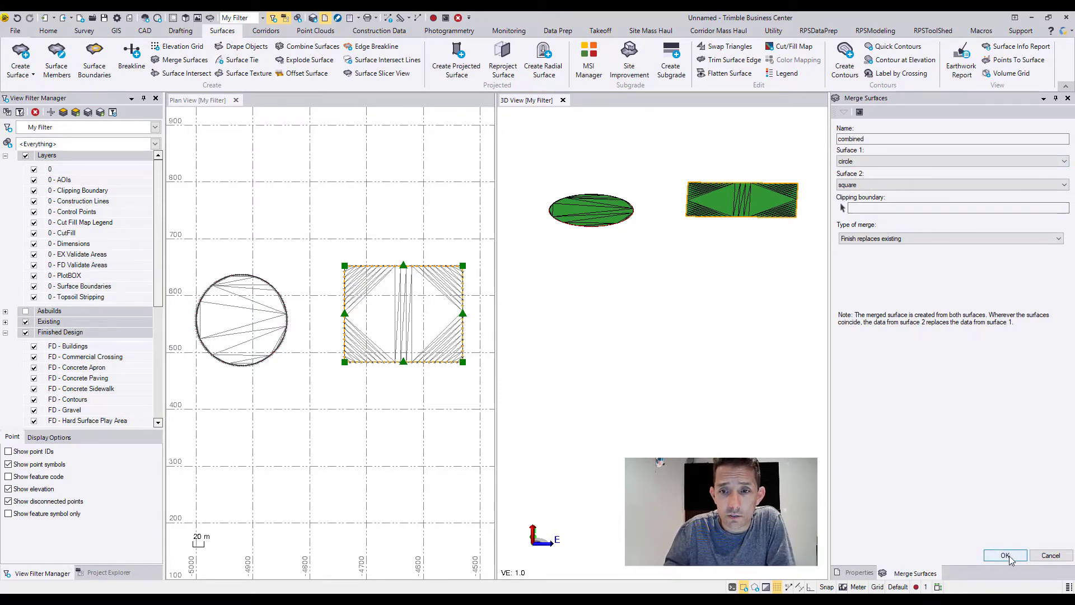
# Confirm the merge of circle and square into the new surface 'combined'
pyautogui.click(1006, 554)
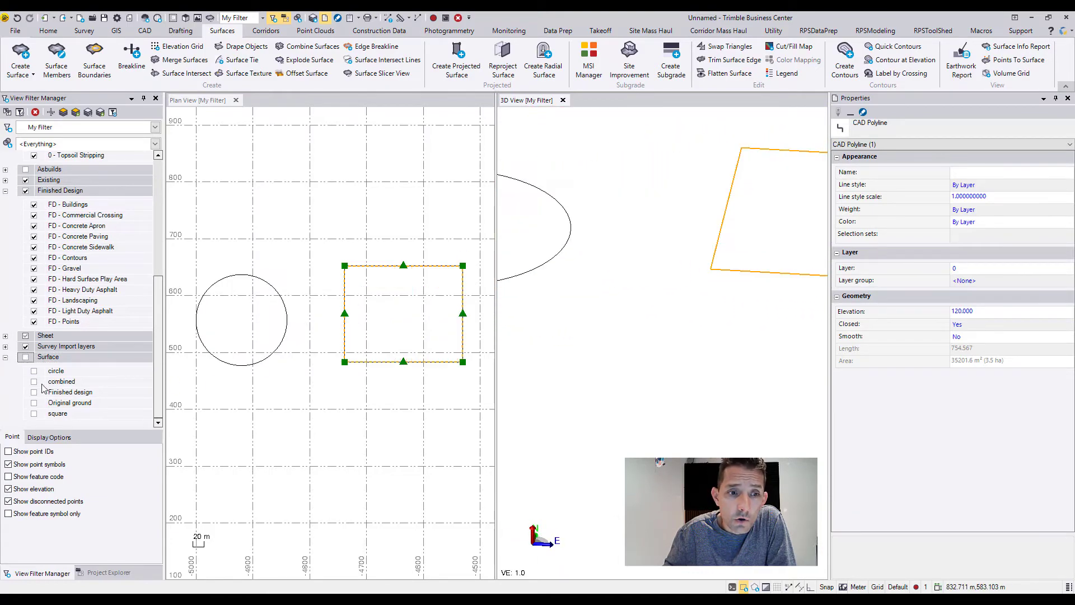
# Make the combined surface visible so it bridges the circle and square
pyautogui.click(33, 381)
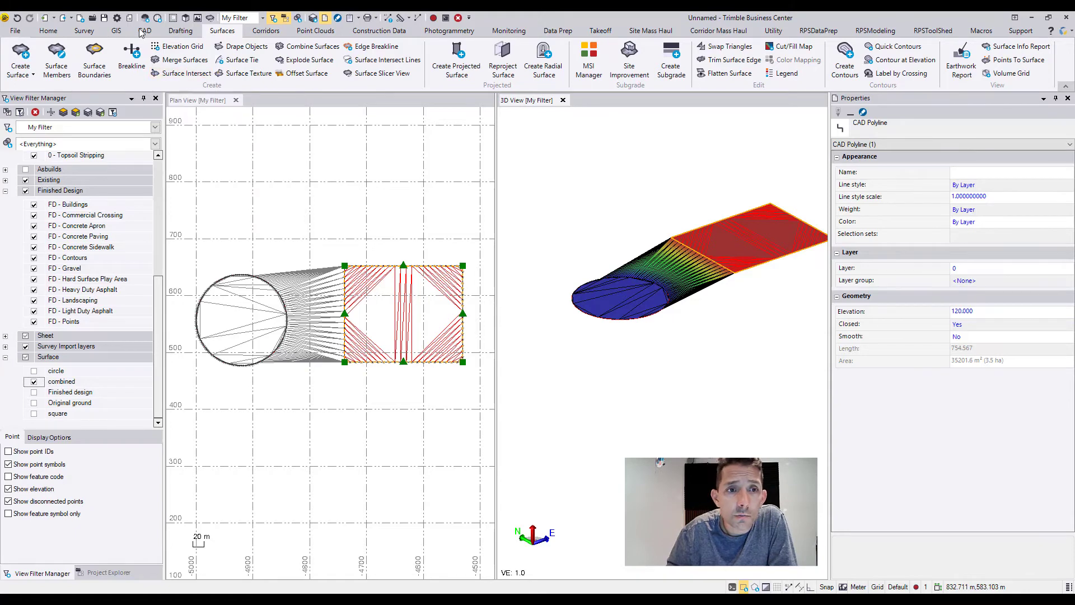
pyautogui.click(145, 32)
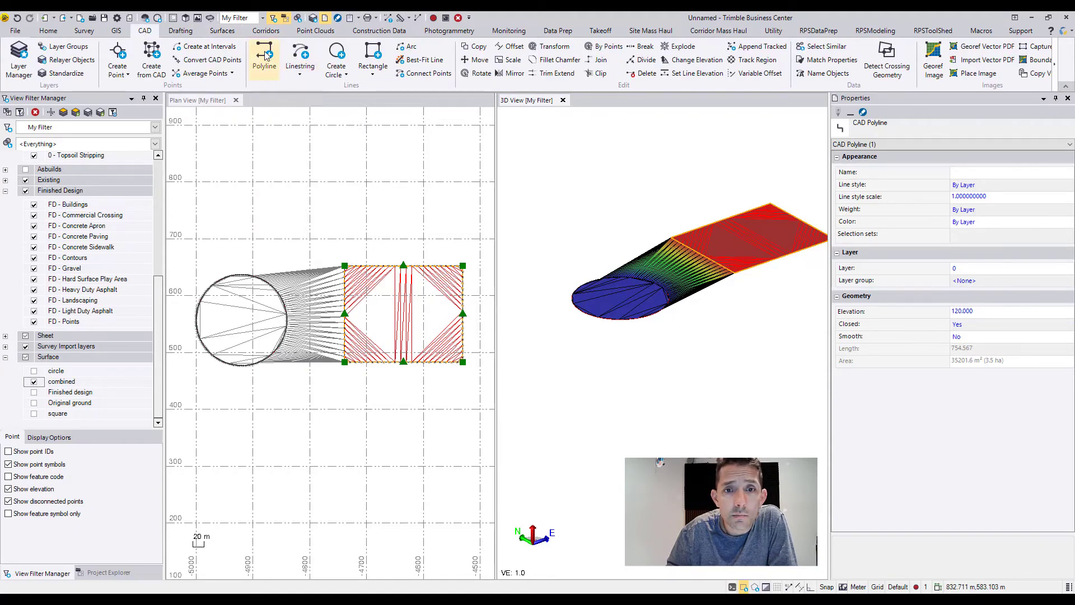
# Draw a polyline at elevation 150 across the gap between the circle and square
pyautogui.click(264, 53)
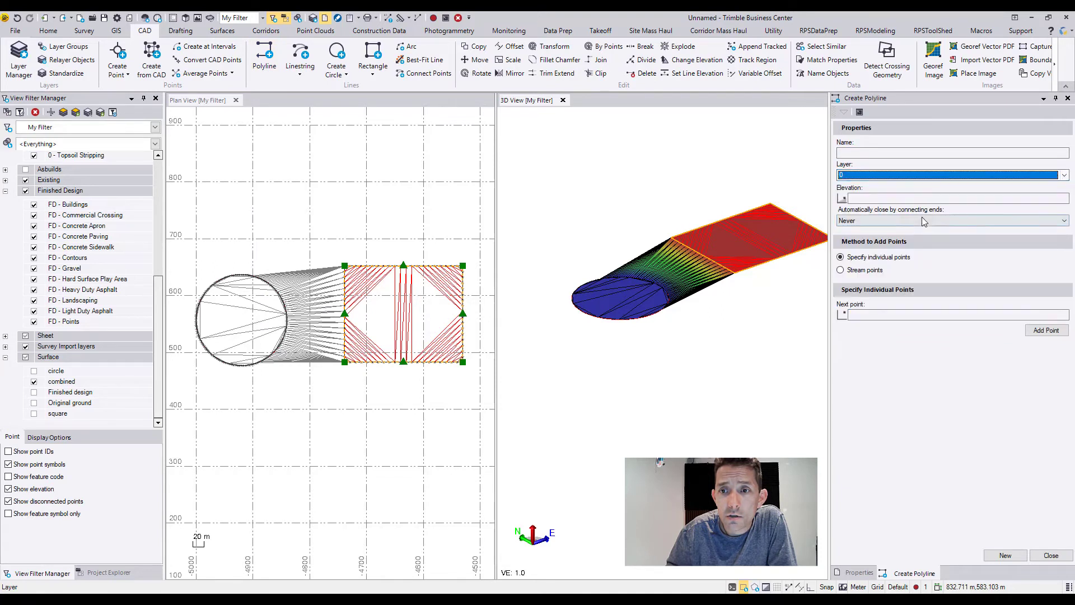
pyautogui.click(959, 198)
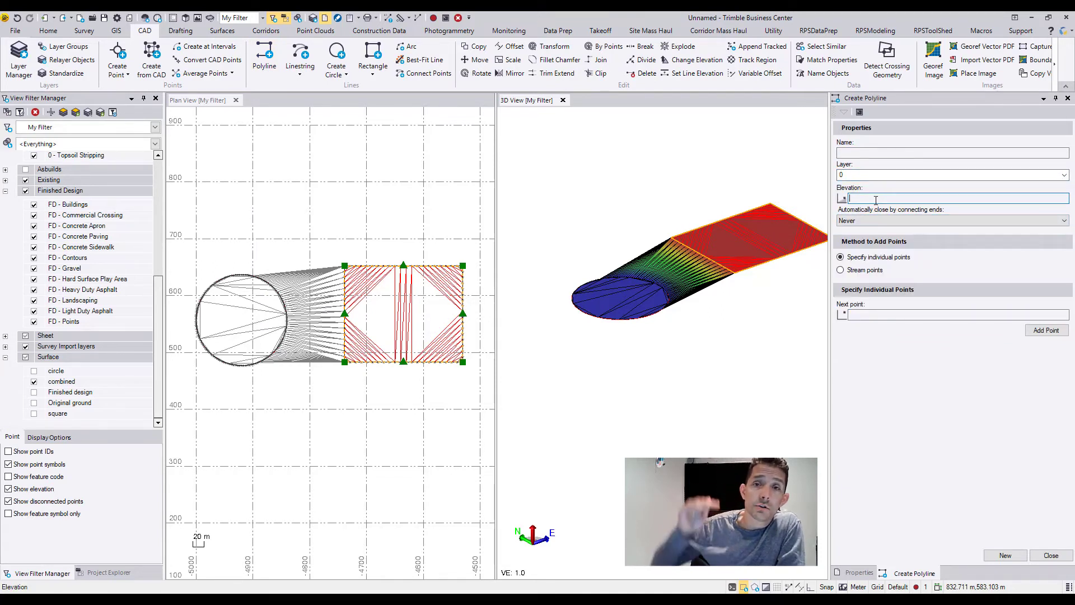
pyautogui.write('15')
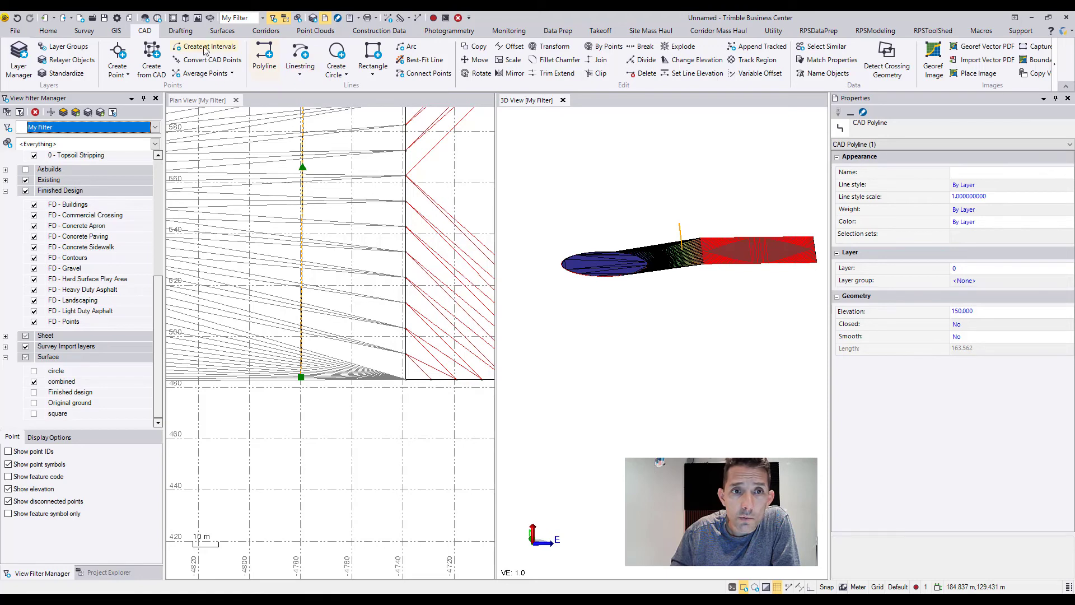
pyautogui.click(222, 31)
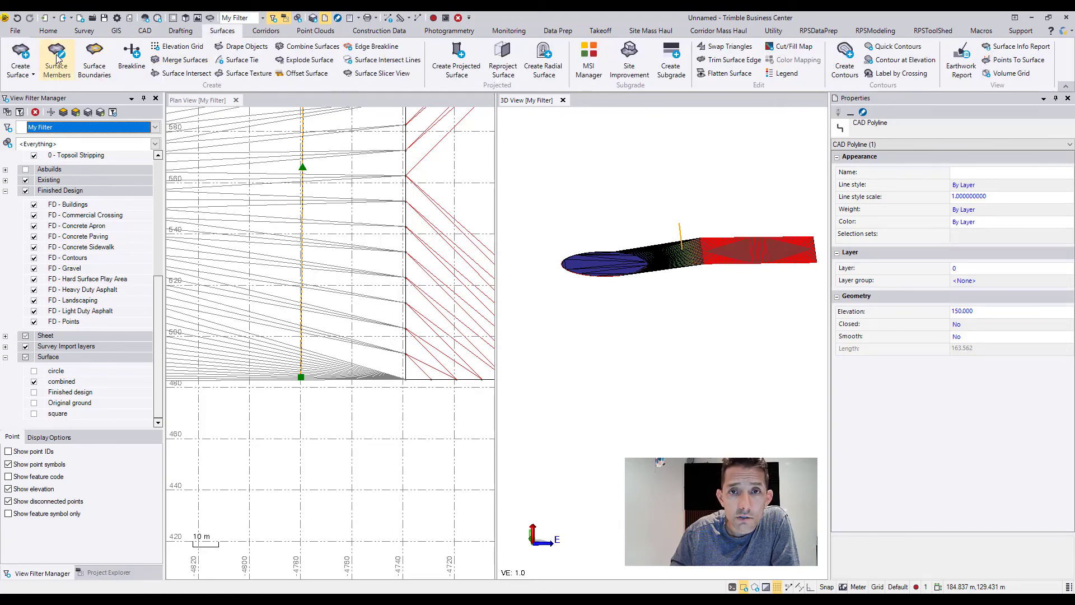
# Add the 150 m polyline as a member of 'combined', forming a ridge, and inspect it in 3D
pyautogui.click(56, 52)
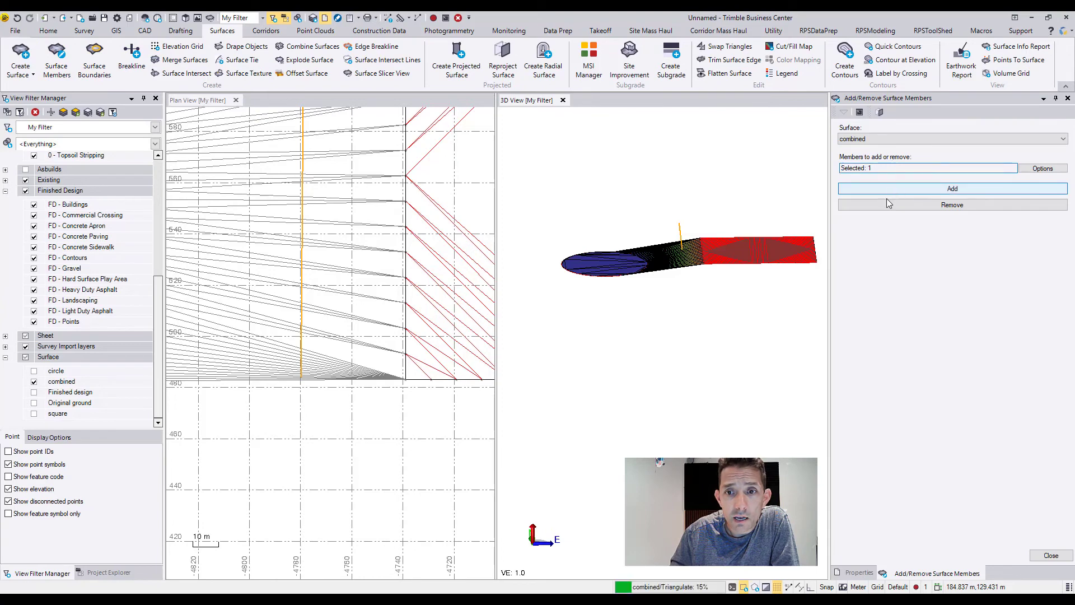
pyautogui.click(952, 189)
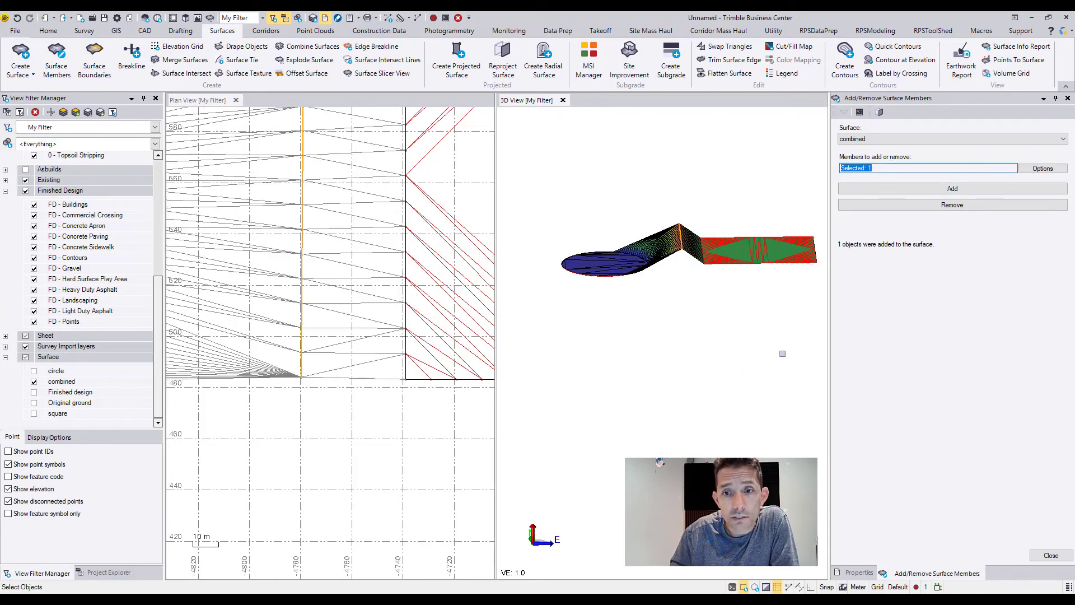
pyautogui.moveTo(689, 257); pyautogui.dragTo(699, 246)
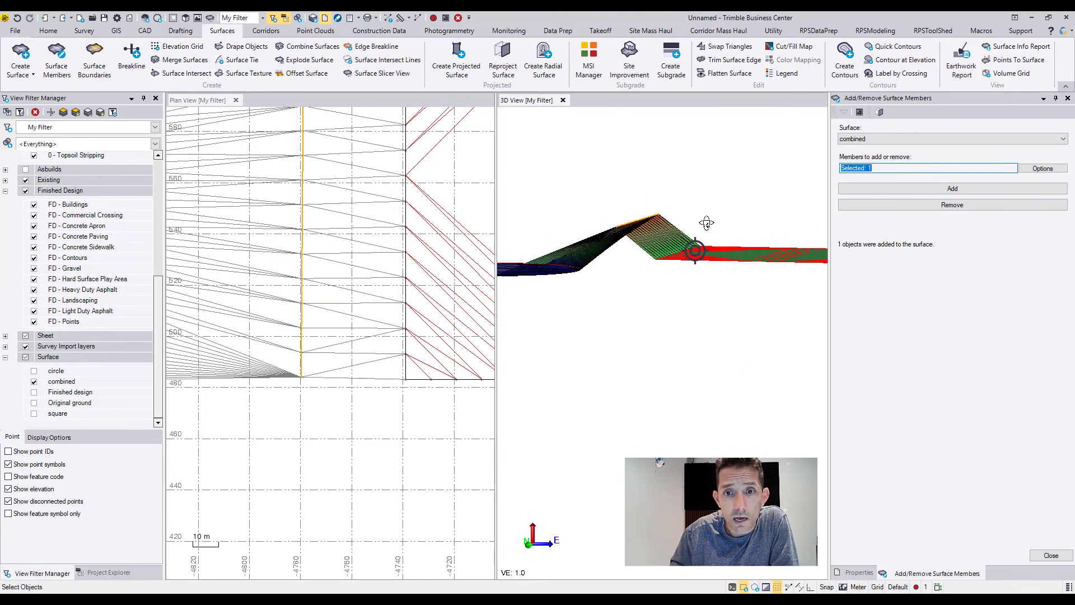
pyautogui.moveTo(707, 223); pyautogui.dragTo(689, 298)
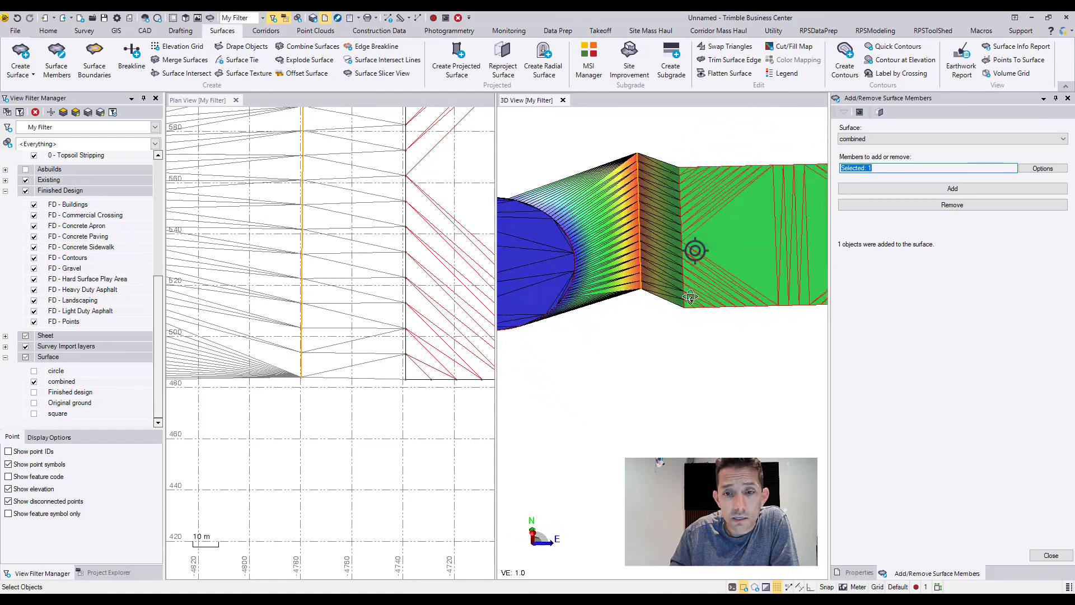